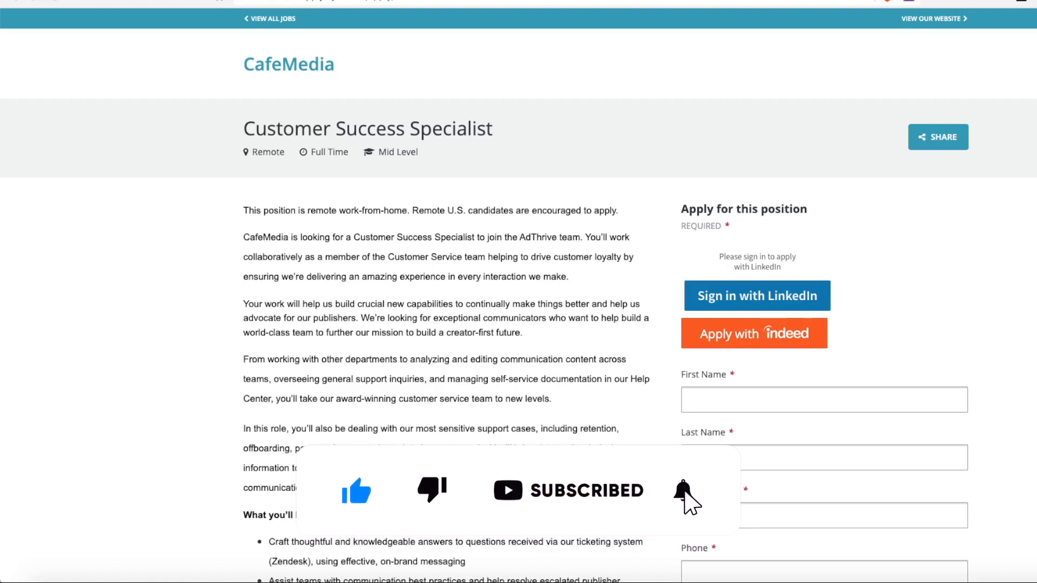
- Scroll the posting down to the 'What you'll be doing' and skills sections beside the resume fields
{"action": "left_click", "coordinate": [683, 492]}
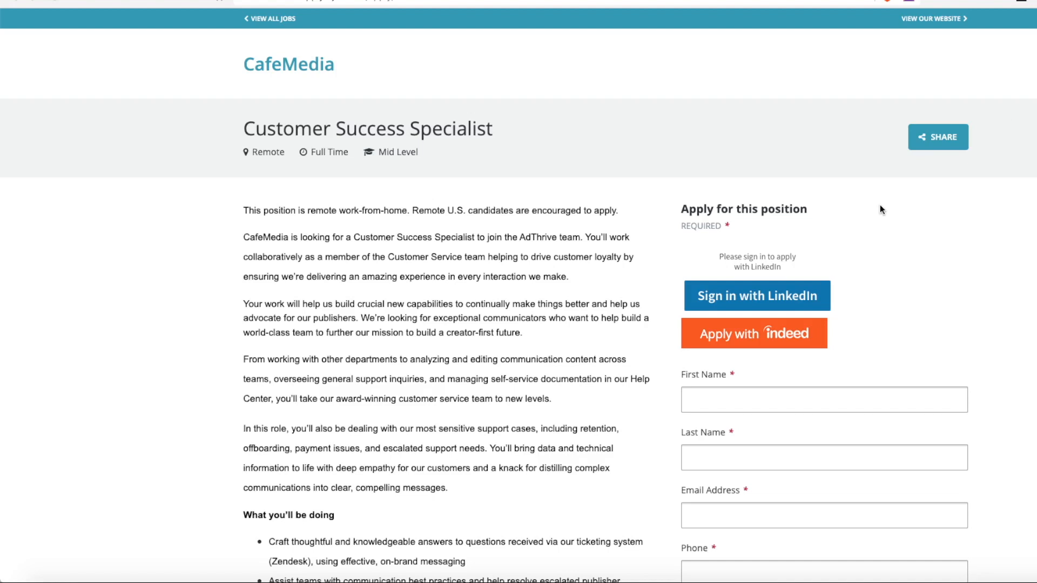
{"action": "mouse_move", "coordinate": [732, 225]}
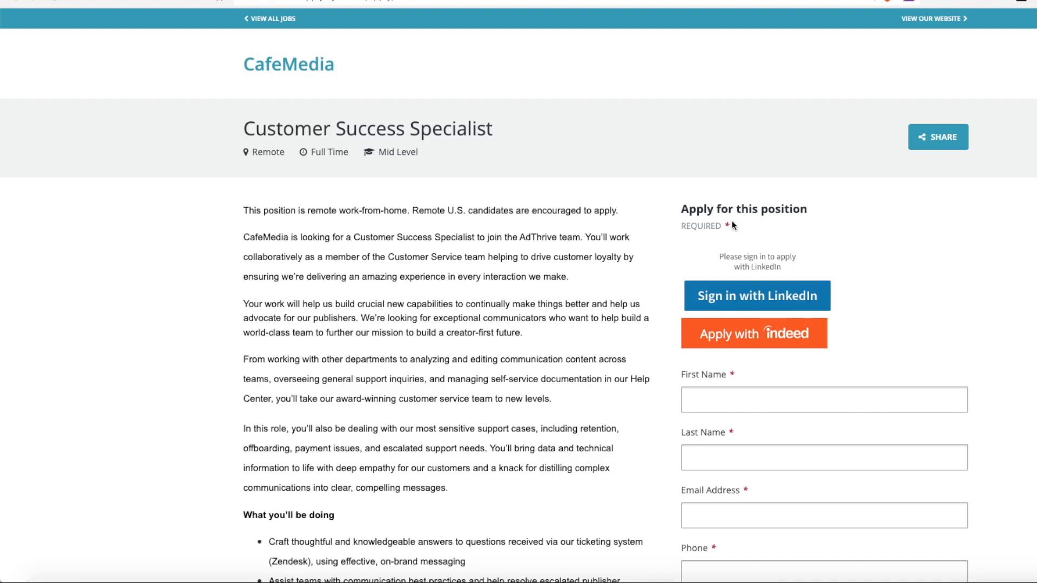
{"action": "mouse_move", "coordinate": [609, 313]}
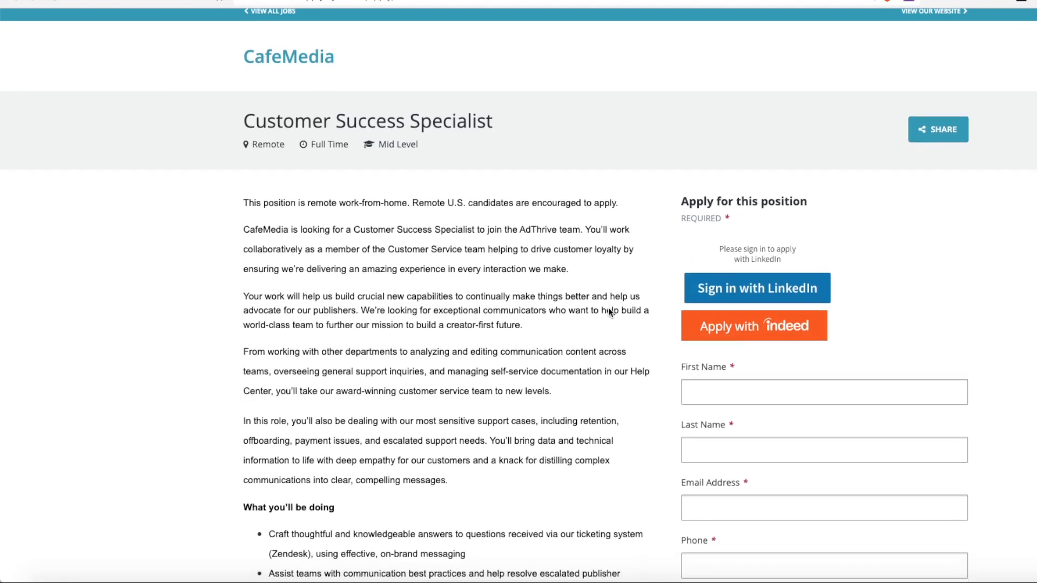
{"action": "scroll", "scroll_direction": "down", "scroll_amount": 3}
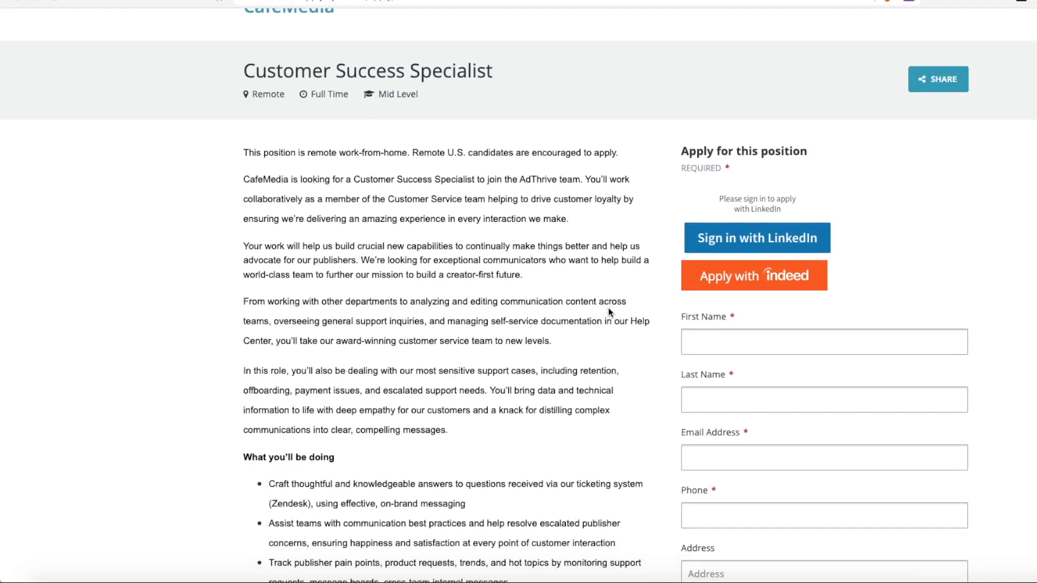
{"action": "scroll", "scroll_direction": "down", "scroll_amount": 3}
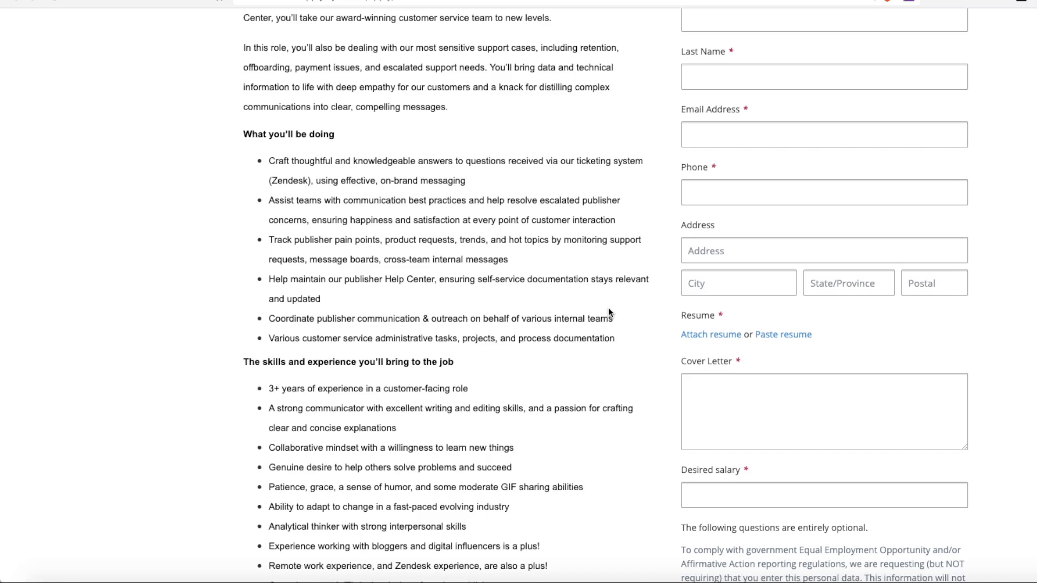
- Scroll further to About CafeMedia and the optional gender and race questions
{"action": "scroll", "scroll_direction": "down", "scroll_amount": 3}
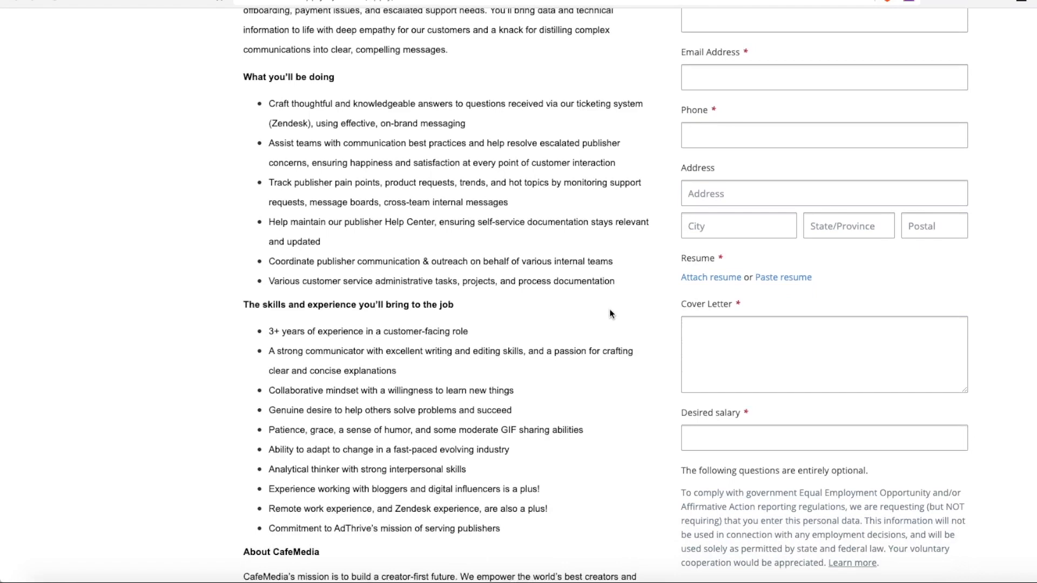
{"action": "scroll", "scroll_direction": "down", "scroll_amount": 3}
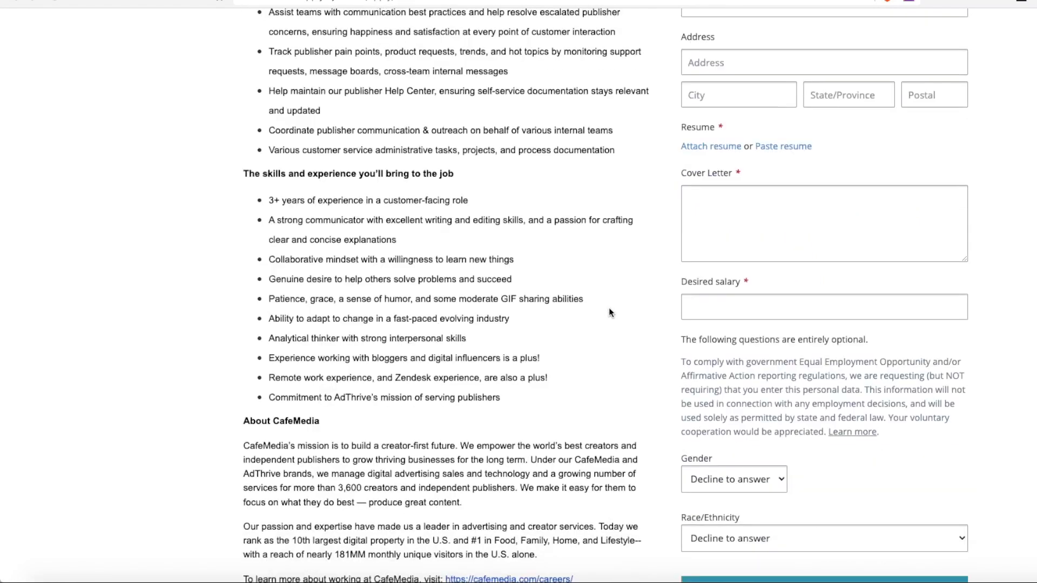